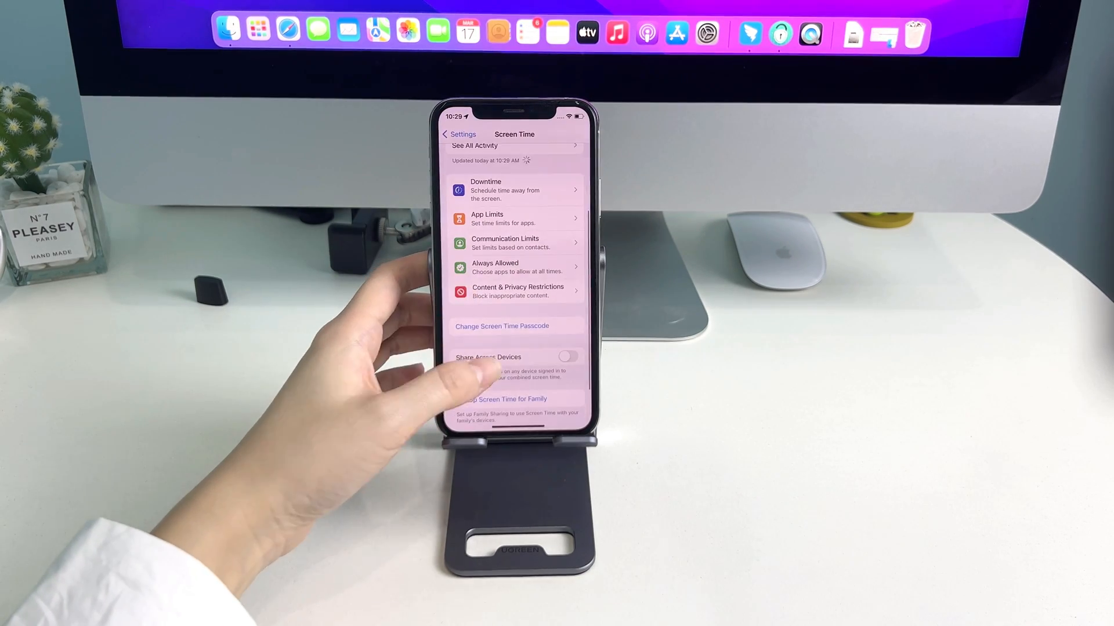
- Open the iPhone's Summary page in iTunes, showing today's 11:26 backup prompt
click(515, 218)
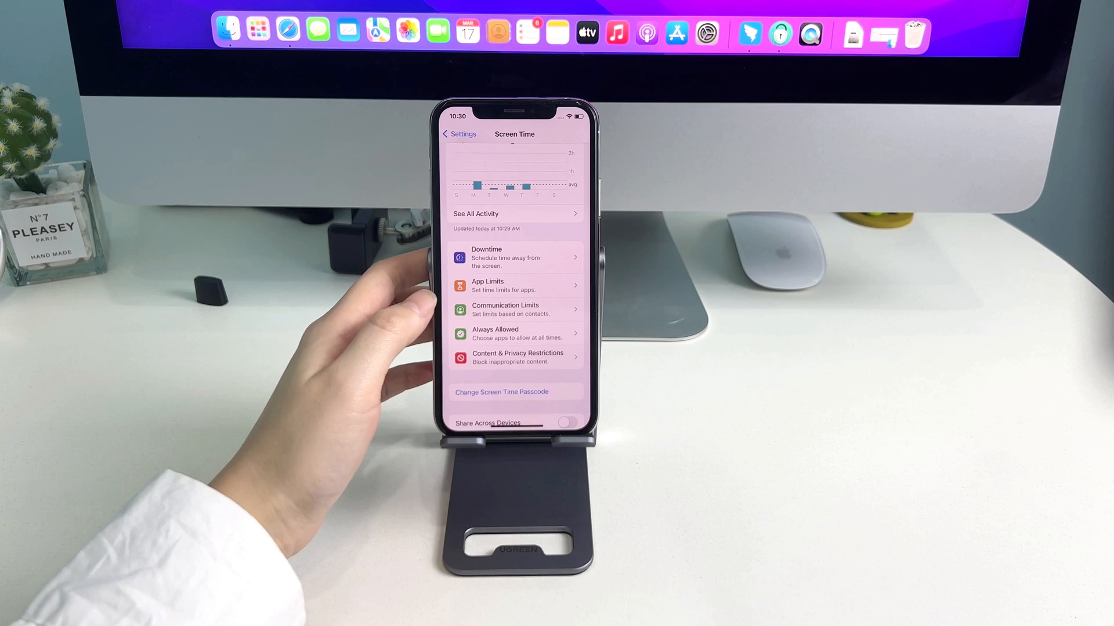
click(501, 392)
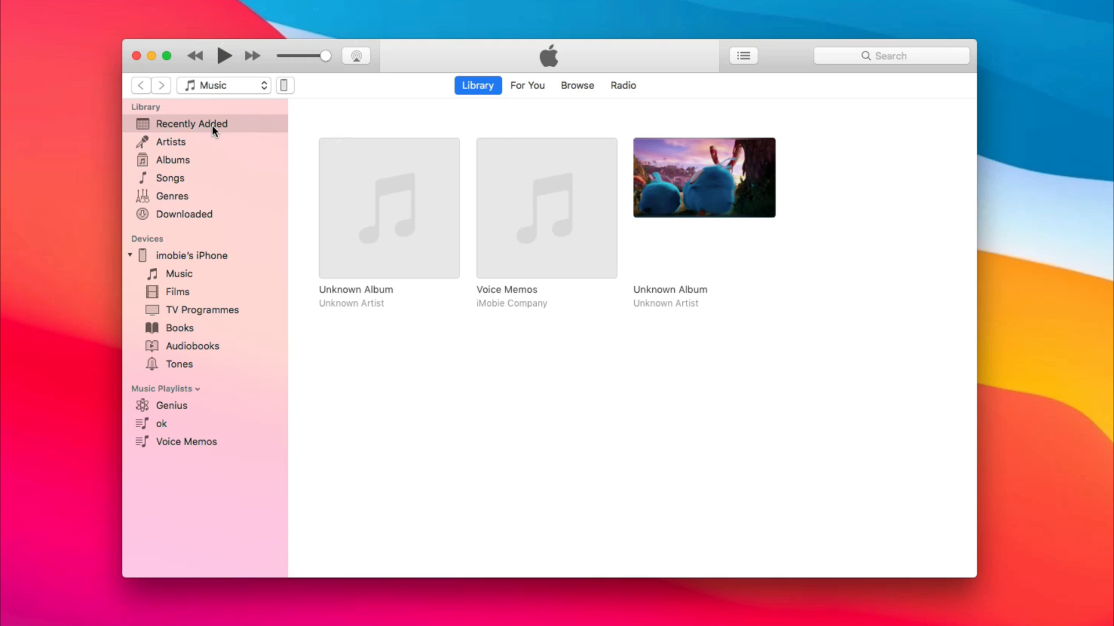
mouse_move(291, 101)
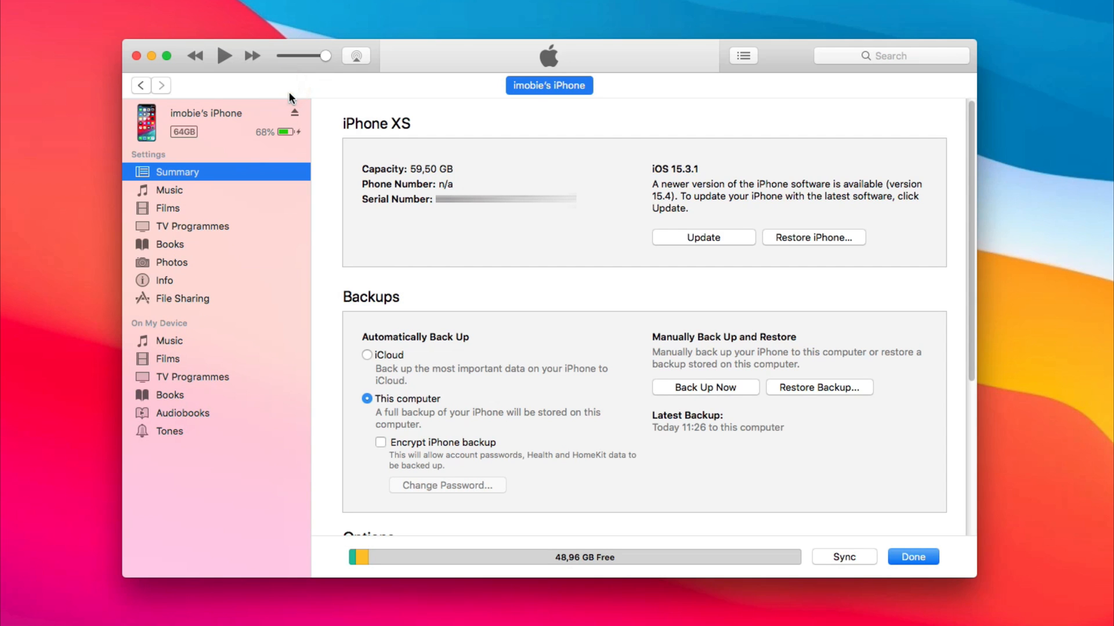
mouse_move(816, 400)
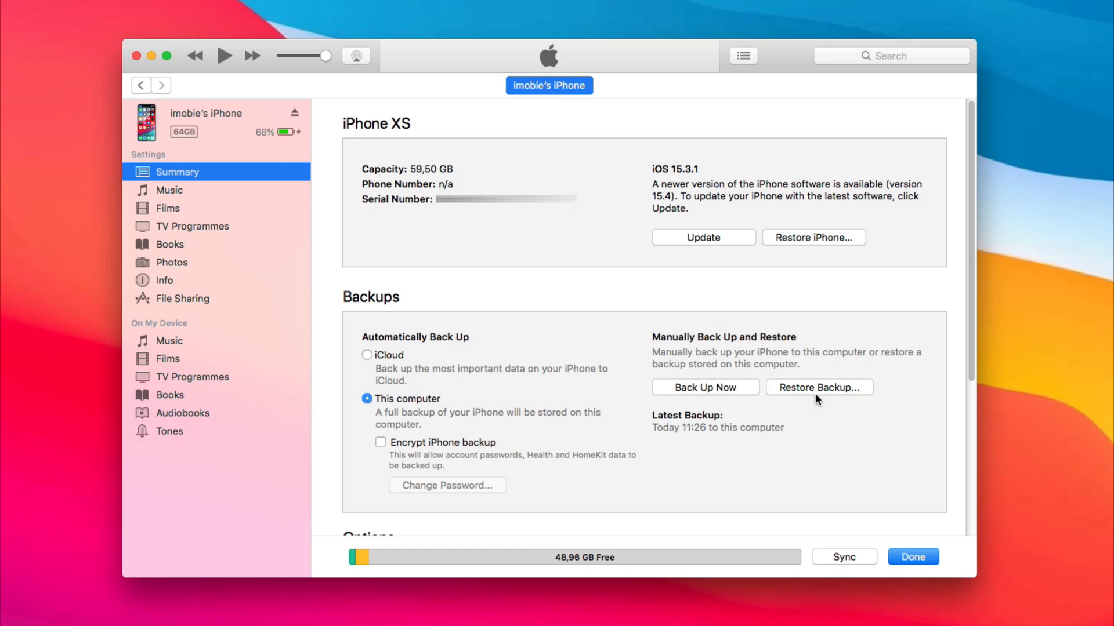
- Choose the iPhone 12 backup from 16.11.21 in the Restore Backup dialog
click(819, 387)
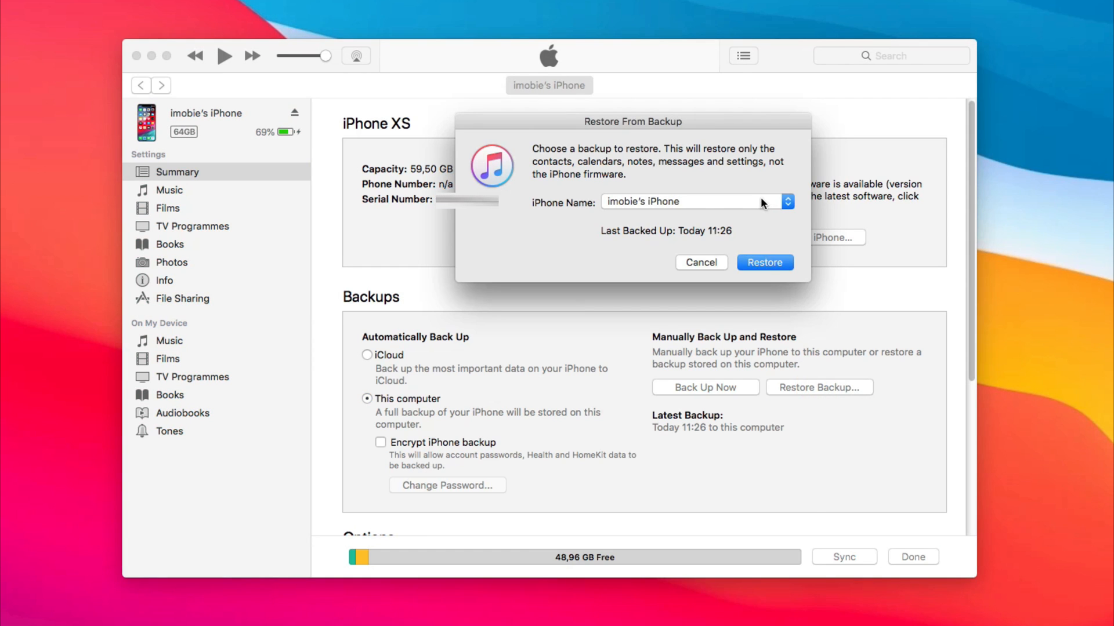
click(786, 202)
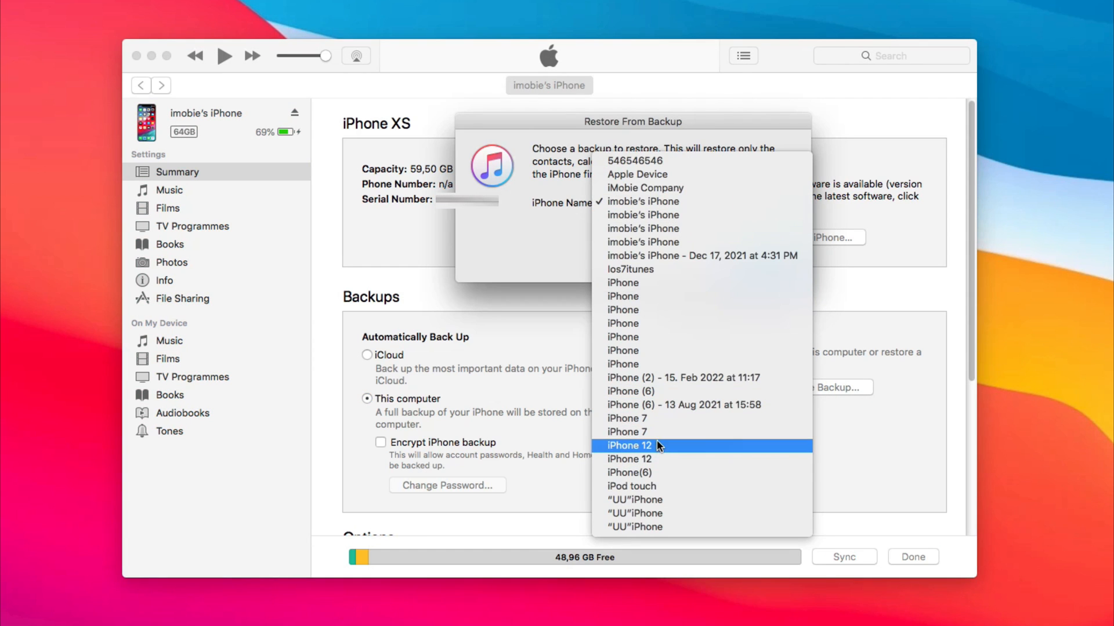
click(630, 446)
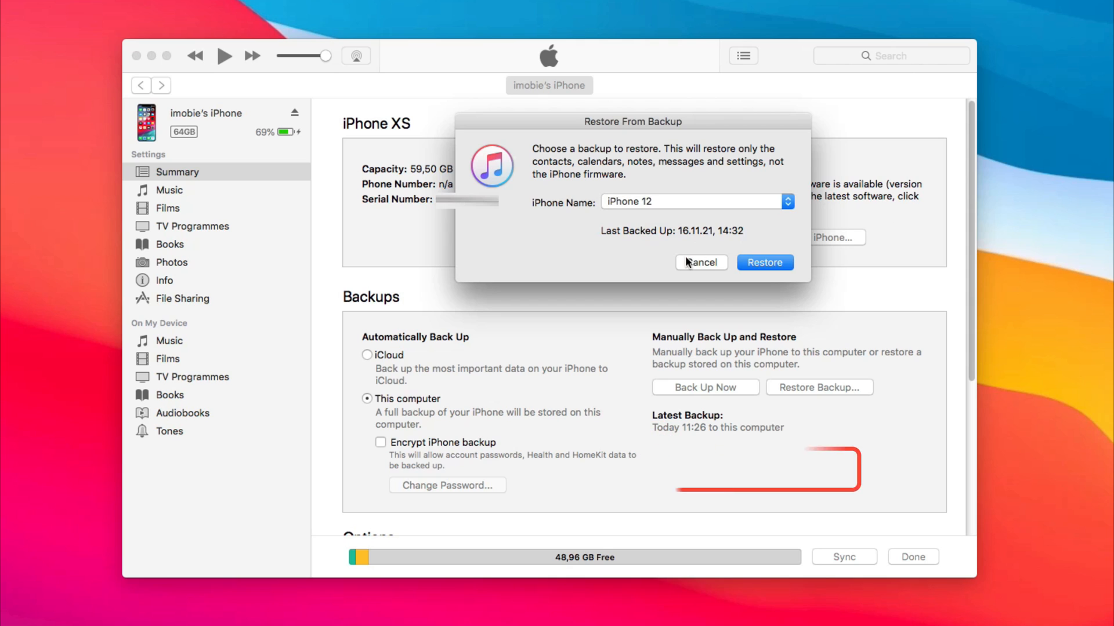
click(764, 262)
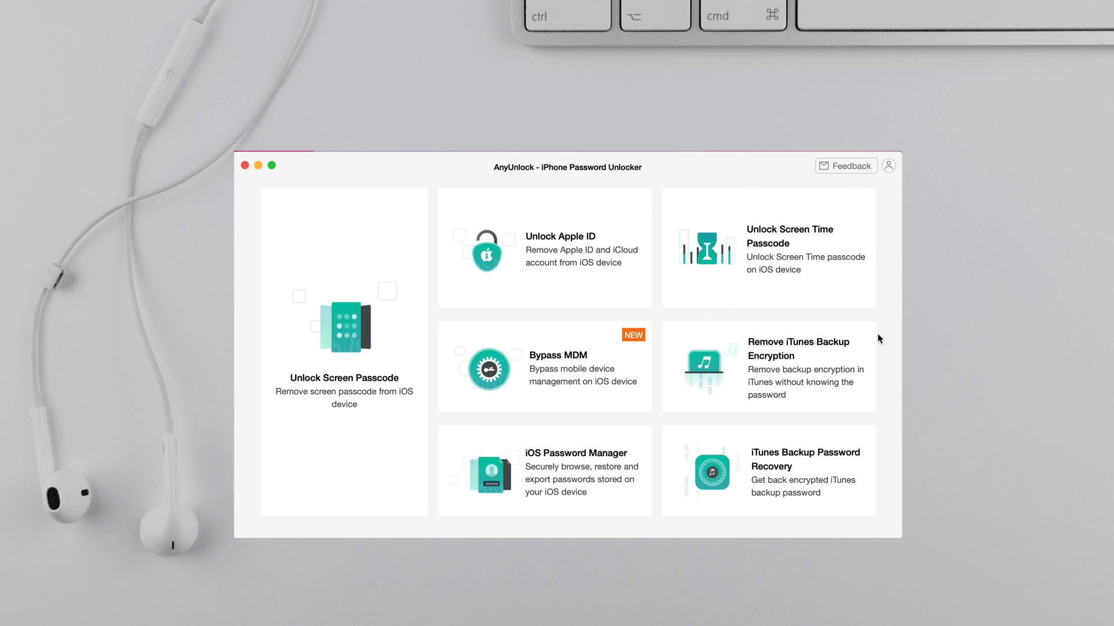
mouse_move(763, 244)
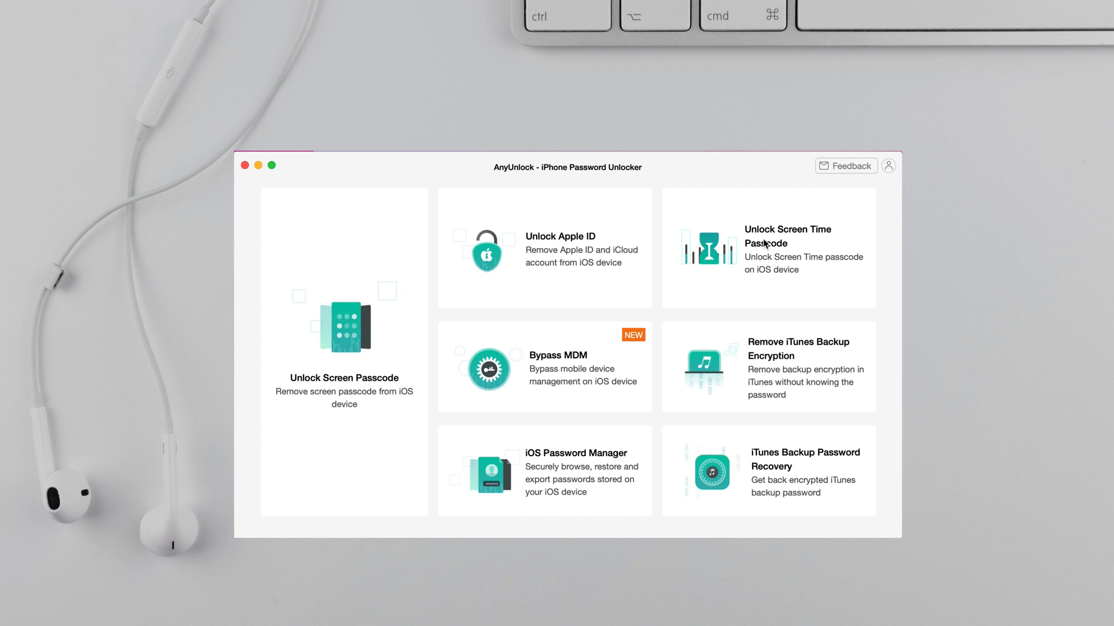
- Run Unlock Screen Time Passcode with Unlock Now until the passcode removal succeeds
click(788, 248)
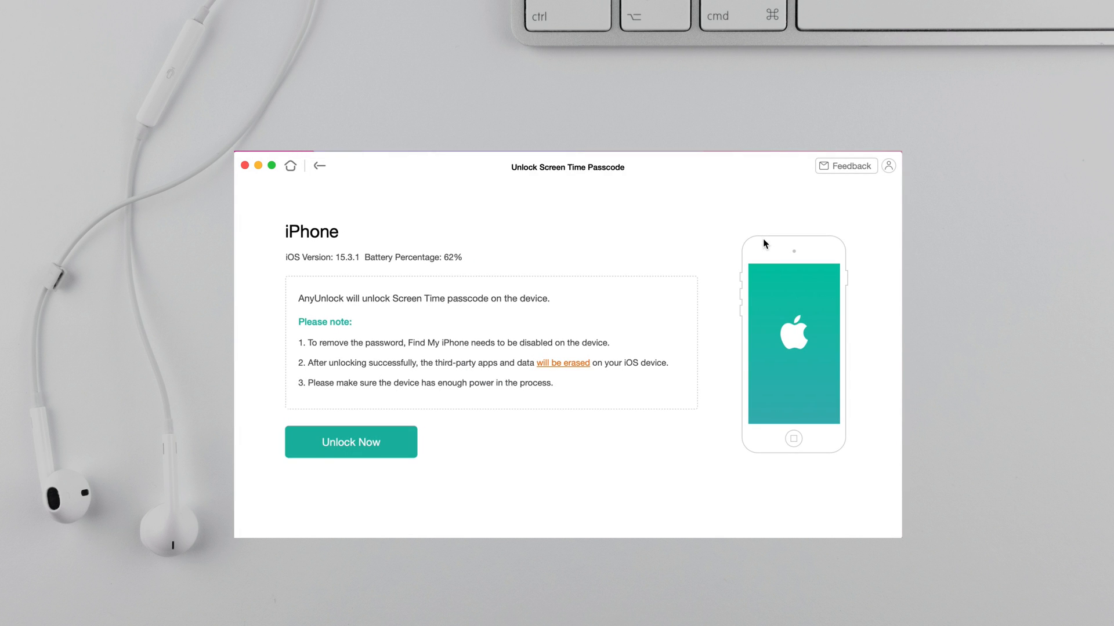
click(351, 442)
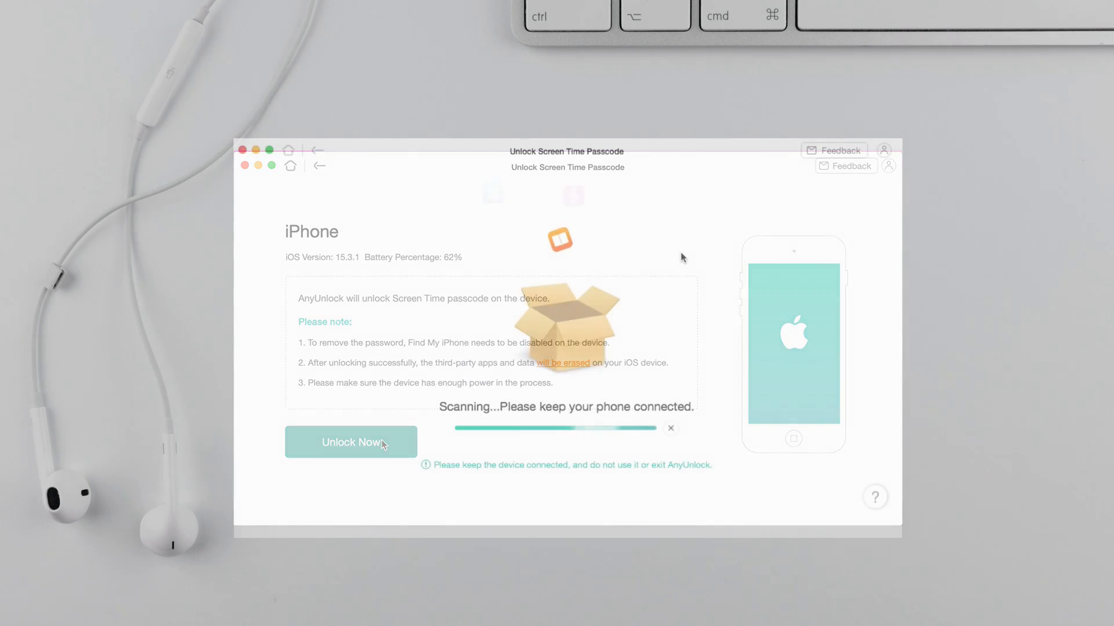
click(350, 442)
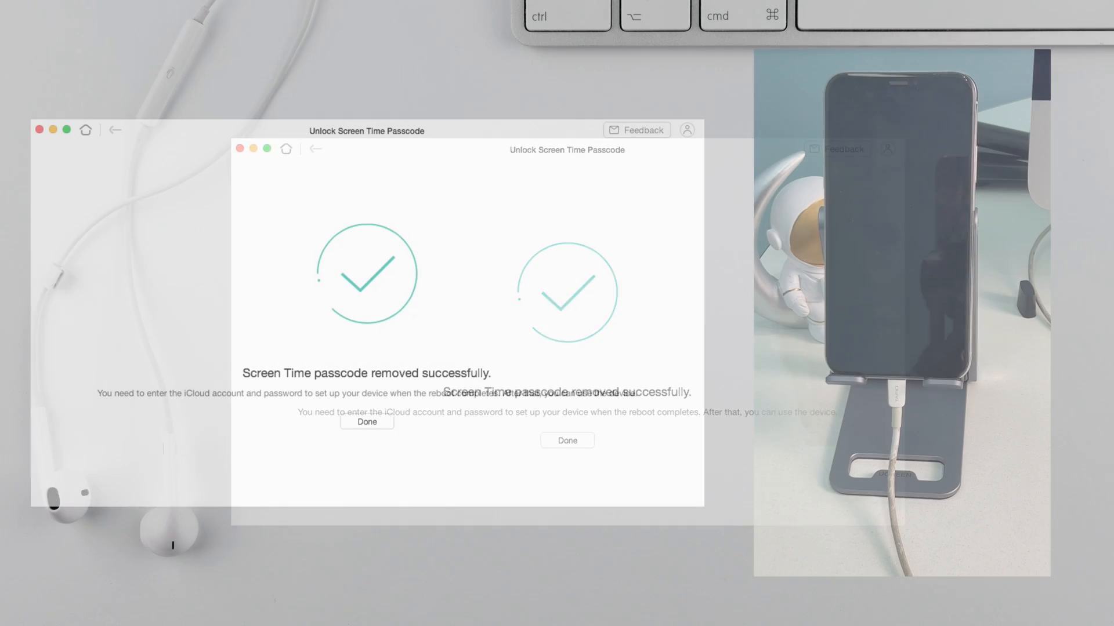
click(567, 440)
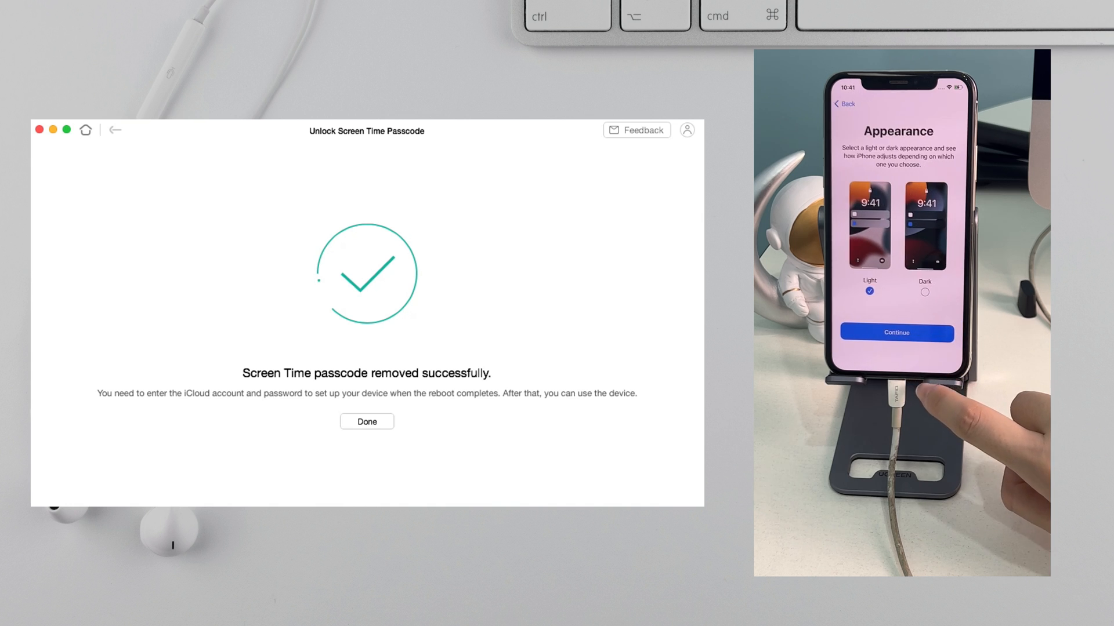
click(895, 333)
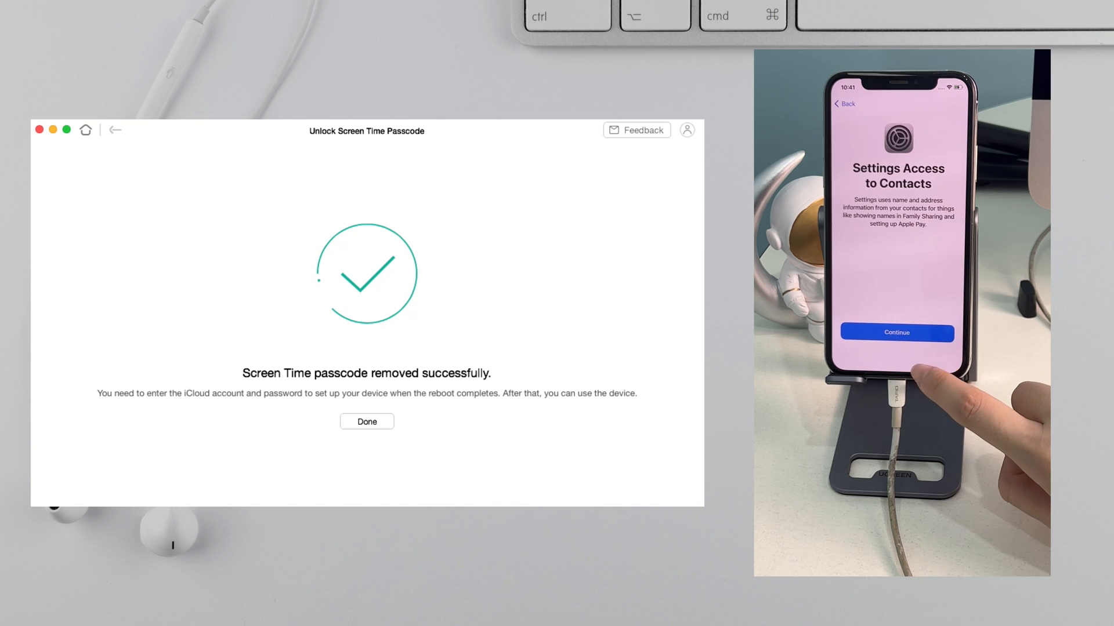